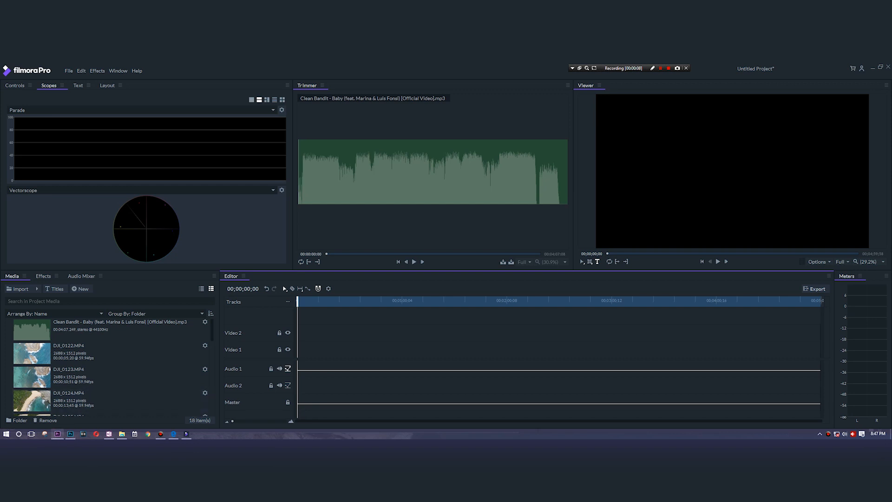
# Switch to the Filmstocks tab in Edge and scroll down to its photo and soundtrack sections.
pyautogui.click(326, 340)
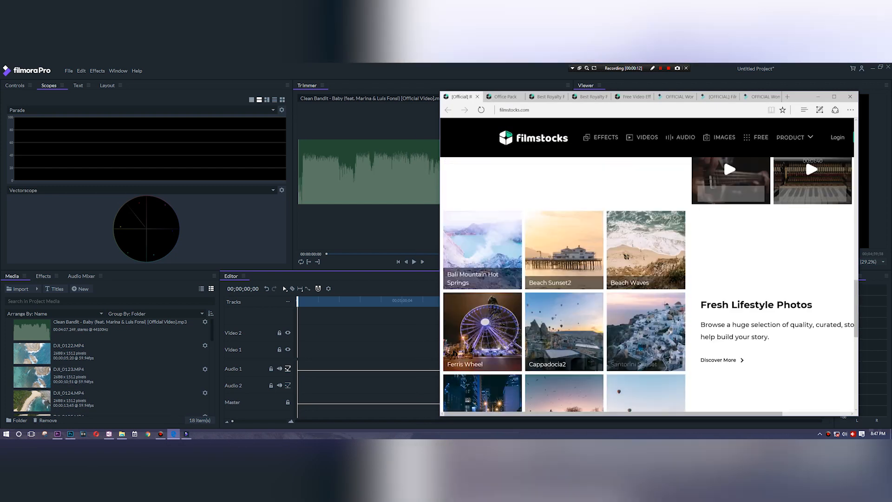
pyautogui.scroll(-3)
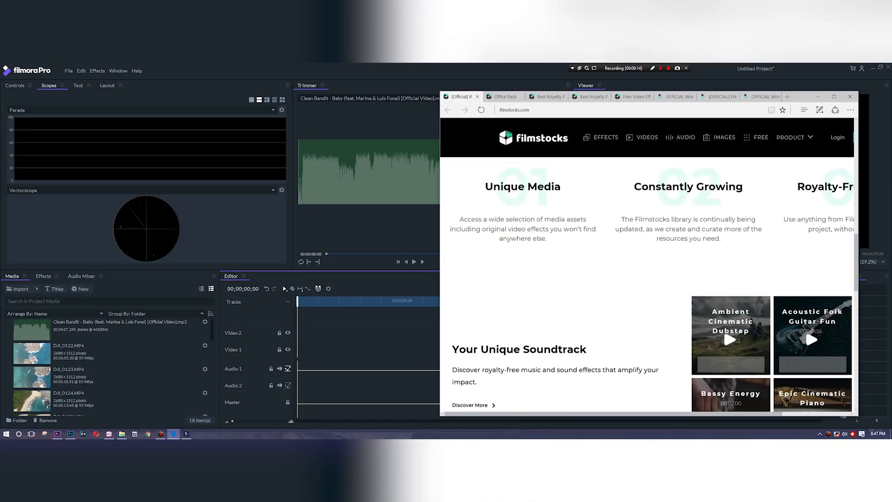
pyautogui.scroll(-3)
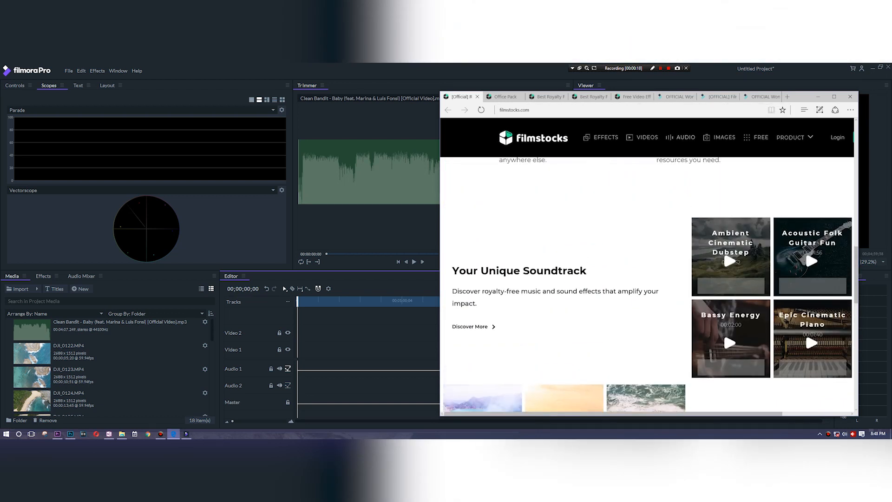
# Close the browser and select the short text clip on Video 1 to show its clip properties.
pyautogui.click(849, 96)
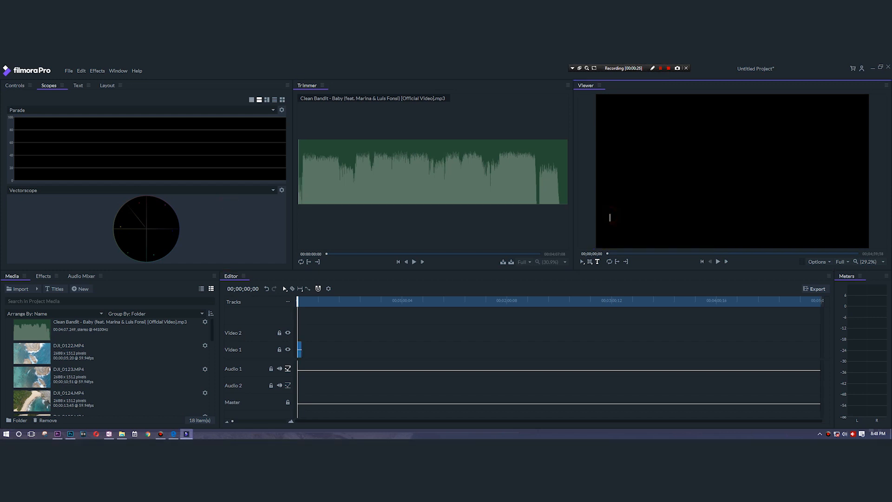
pyautogui.click(14, 85)
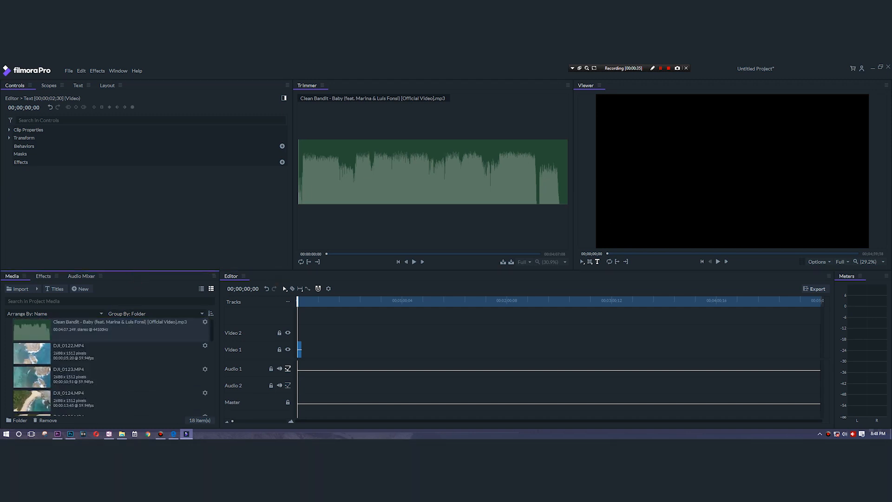
# Pick the desert-hillside hiker video from This PC > Videos and add it to the project media.
pyautogui.click(107, 329)
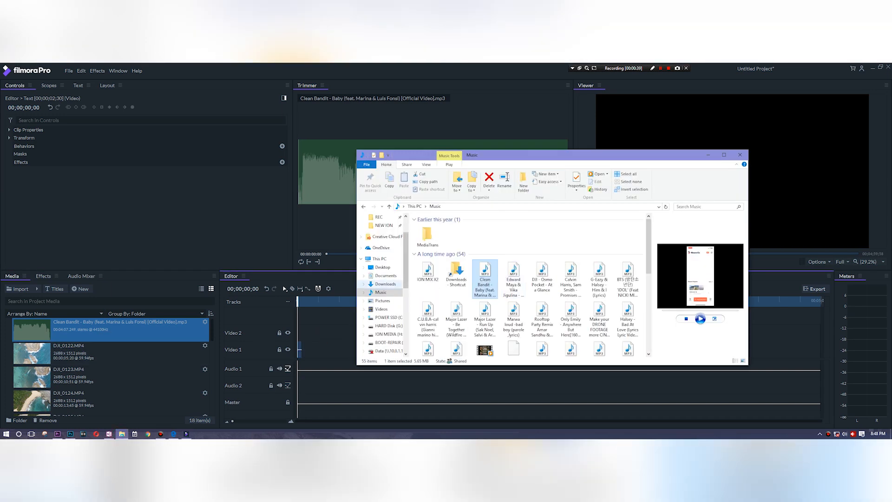
pyautogui.click(383, 301)
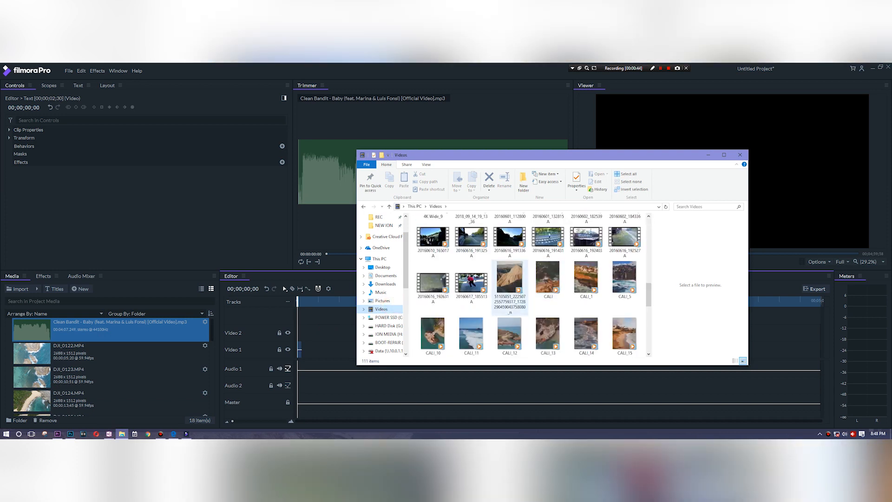
pyautogui.click(548, 238)
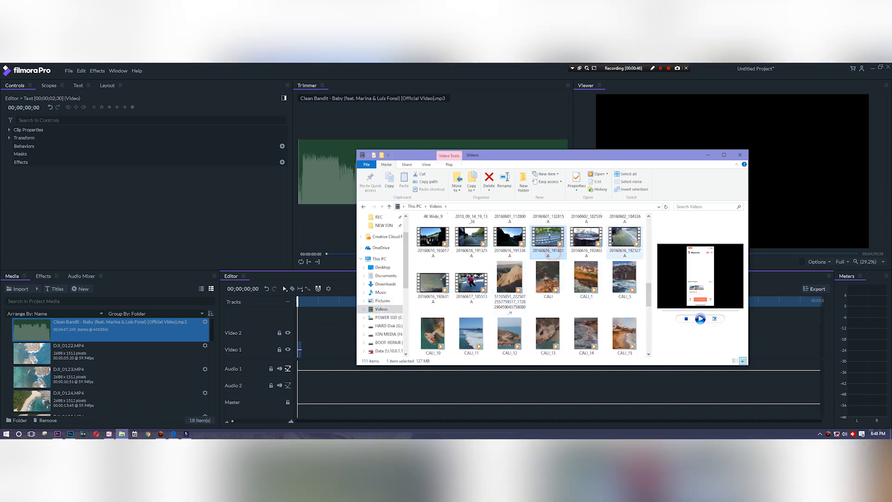
pyautogui.scroll(-3)
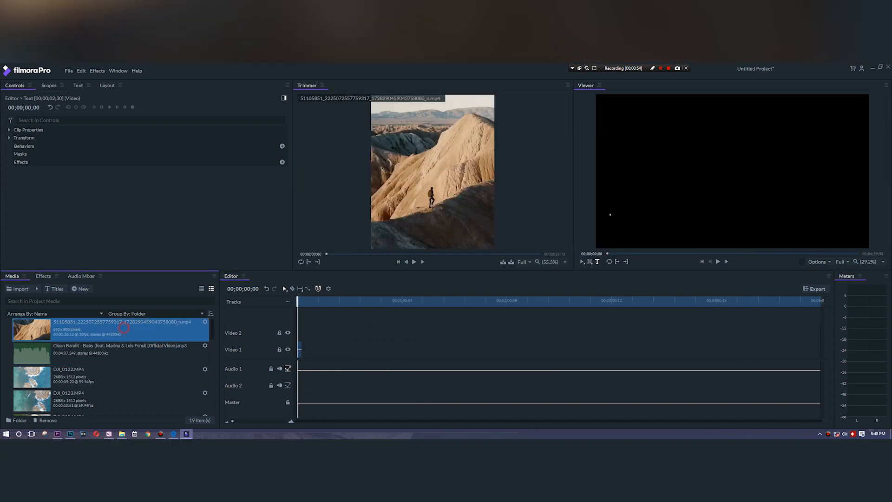
# Put the desert clip at the start of Video 1 and scale it to about 232% to fill the frame.
pyautogui.moveTo(32, 328); pyautogui.dragTo(324, 349)
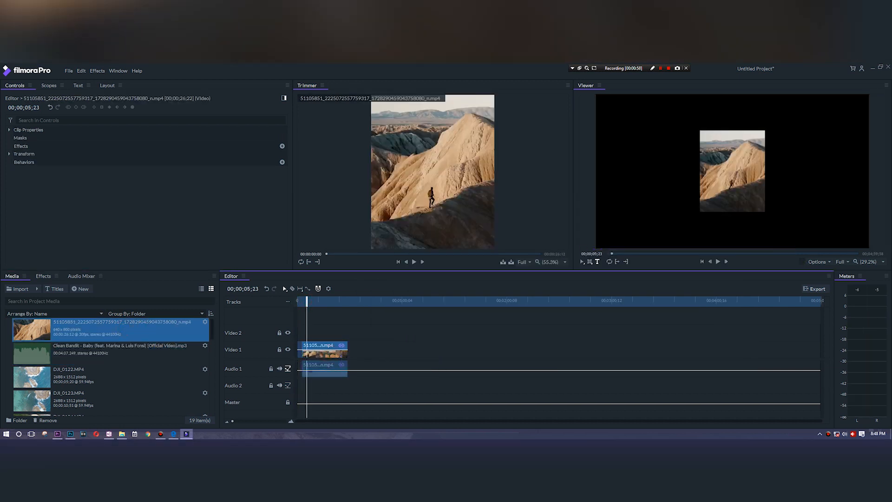
pyautogui.click(317, 302)
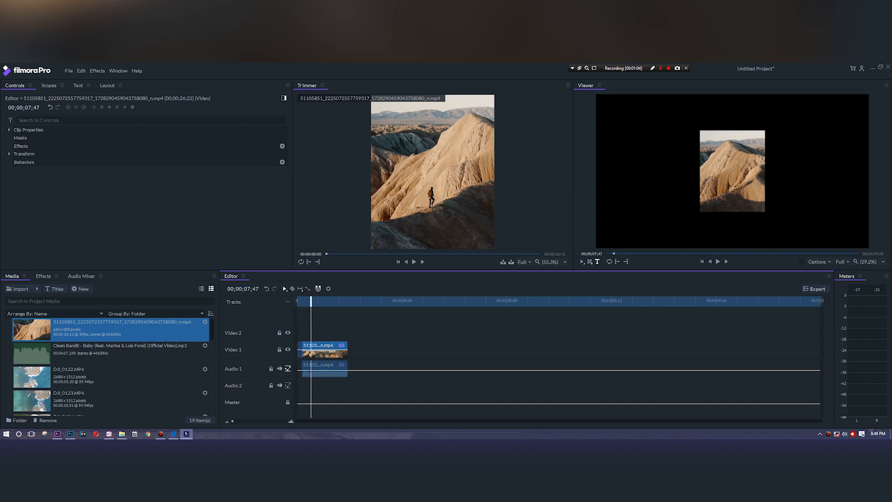
pyautogui.click(9, 130)
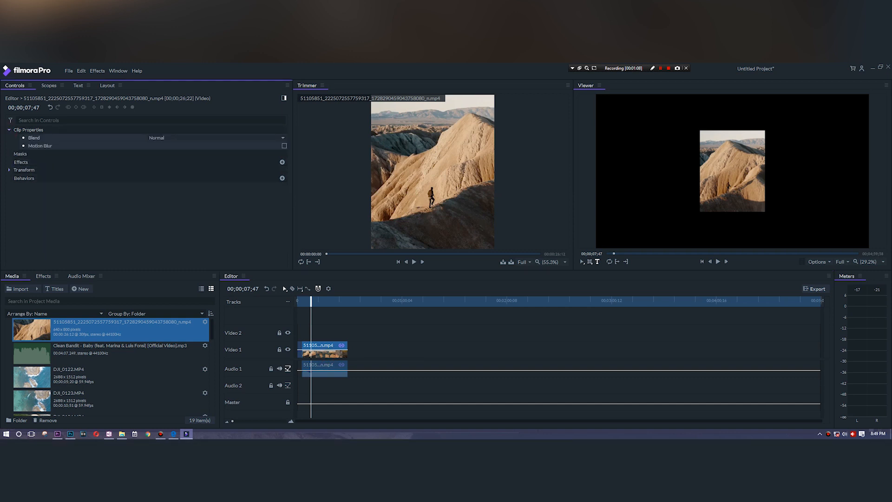
pyautogui.click(10, 169)
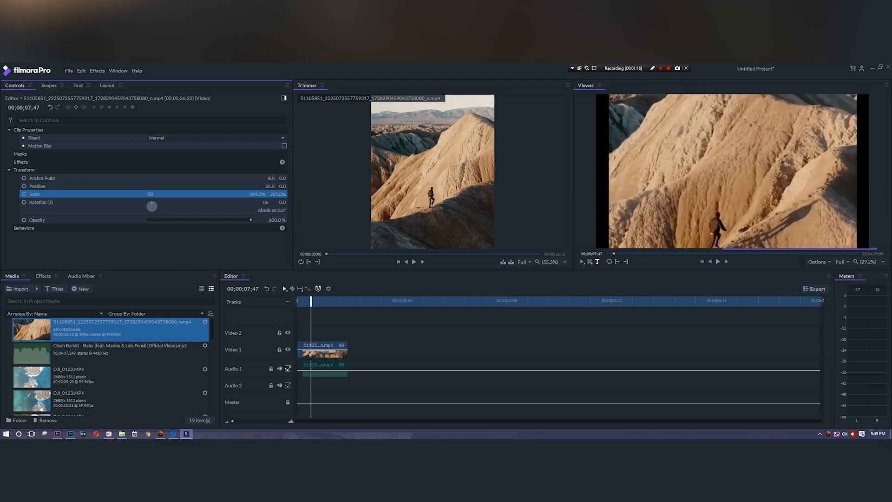
pyautogui.moveTo(165, 193); pyautogui.dragTo(131, 193)
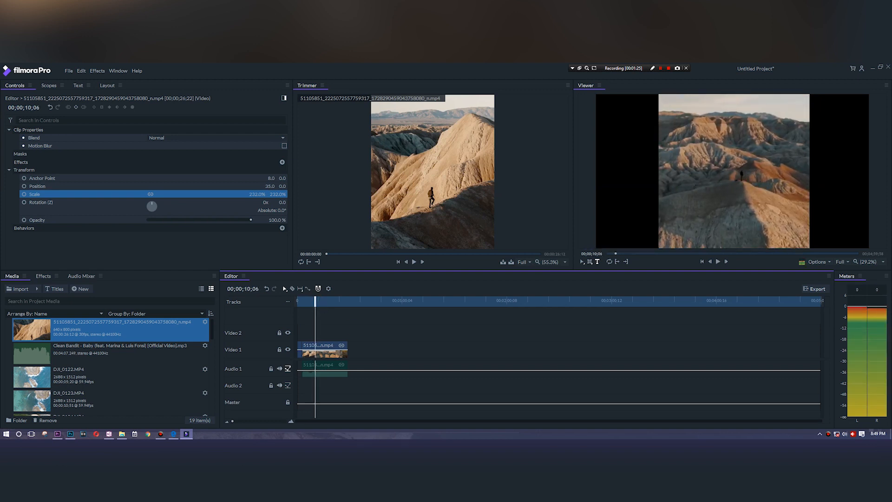
# Set the desert clip's blend mode to Color Burn and reopen the blend options to try another.
pyautogui.rightClick(321, 350)
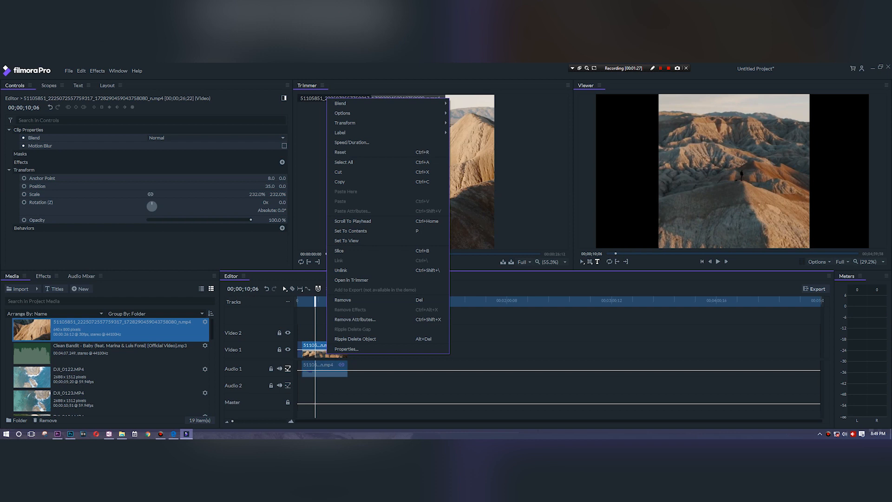
pyautogui.moveTo(340, 103)
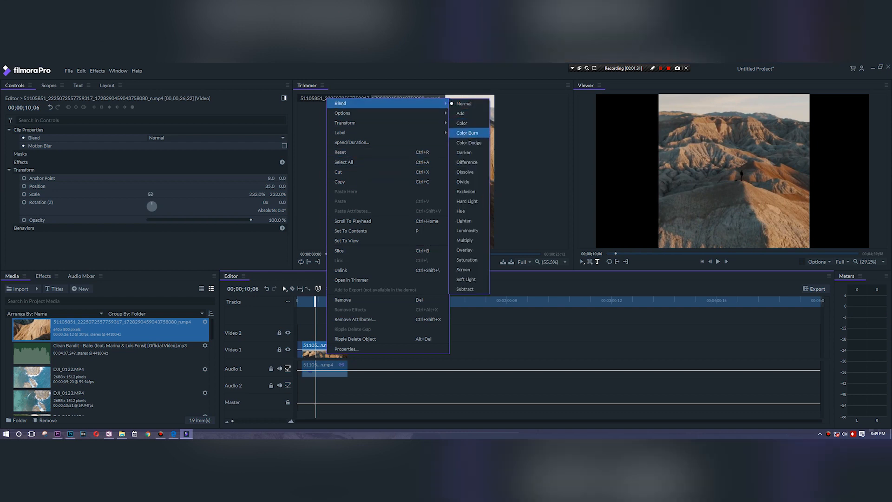
pyautogui.click(469, 133)
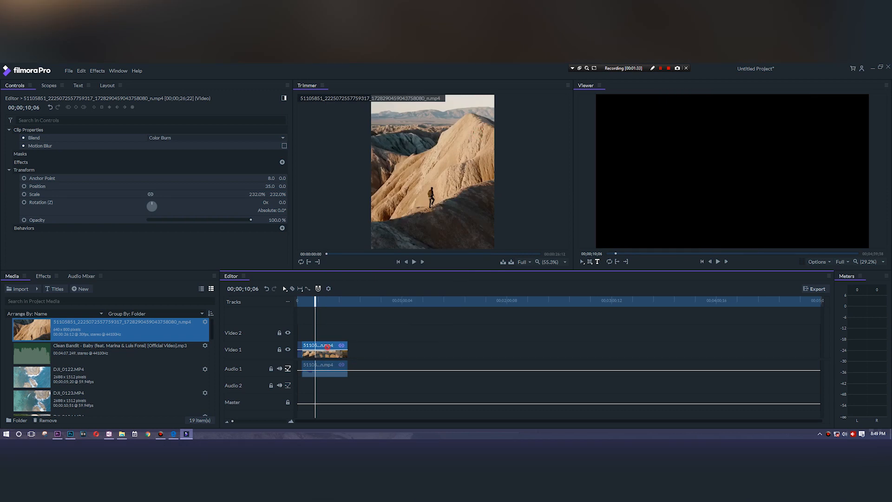
pyautogui.rightClick(324, 351)
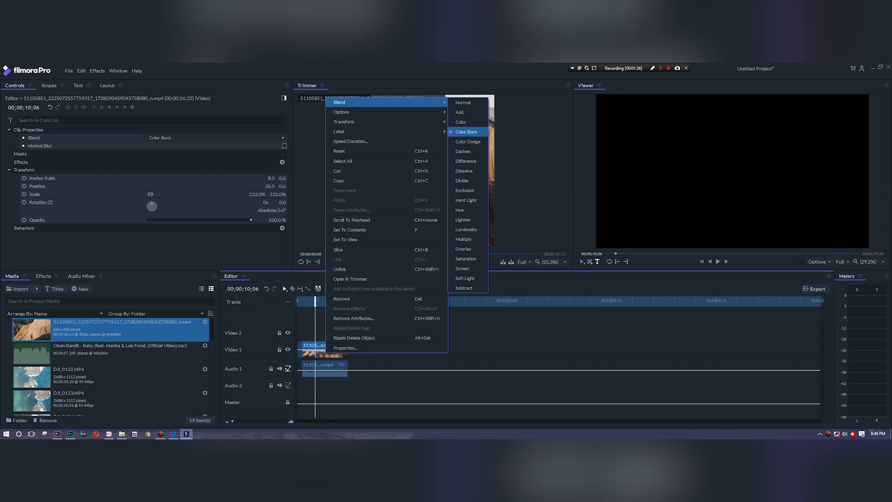
pyautogui.moveTo(467, 141)
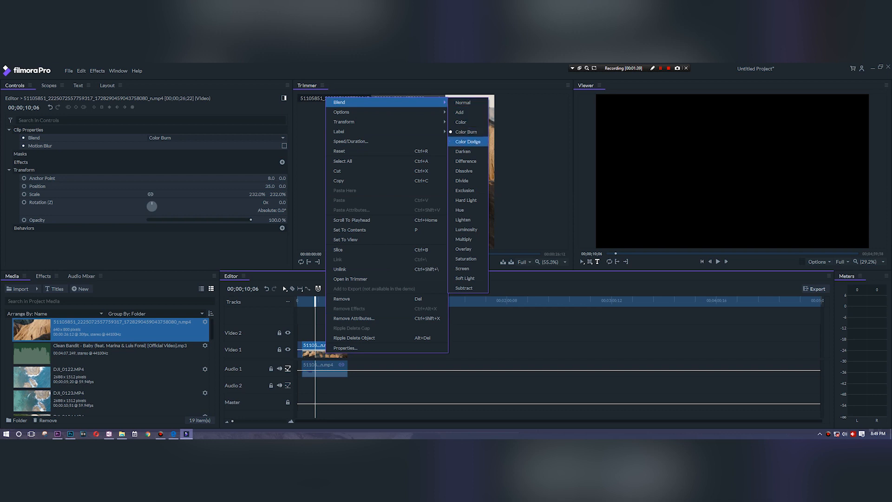
pyautogui.moveTo(463, 151)
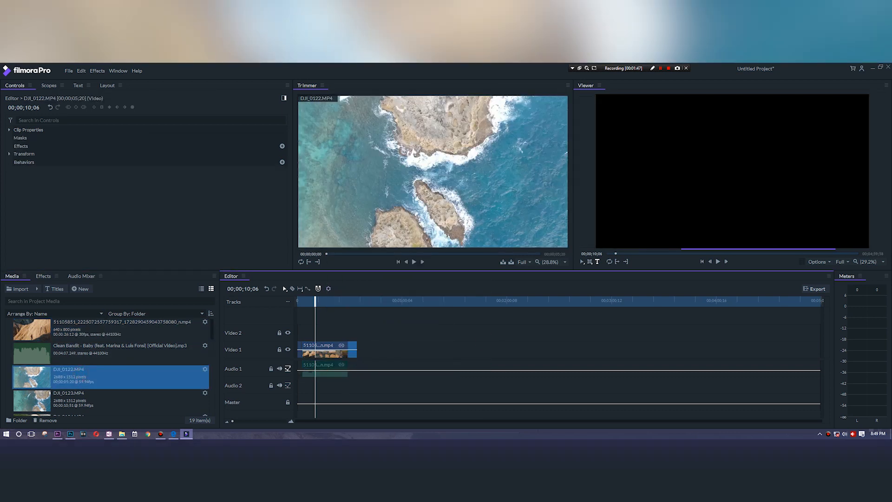
# Try the aerial ocean clip DJI_0122.MP4 on the tracks after the desert clip, then take it off.
pyautogui.moveTo(327, 348); pyautogui.dragTo(350, 344)
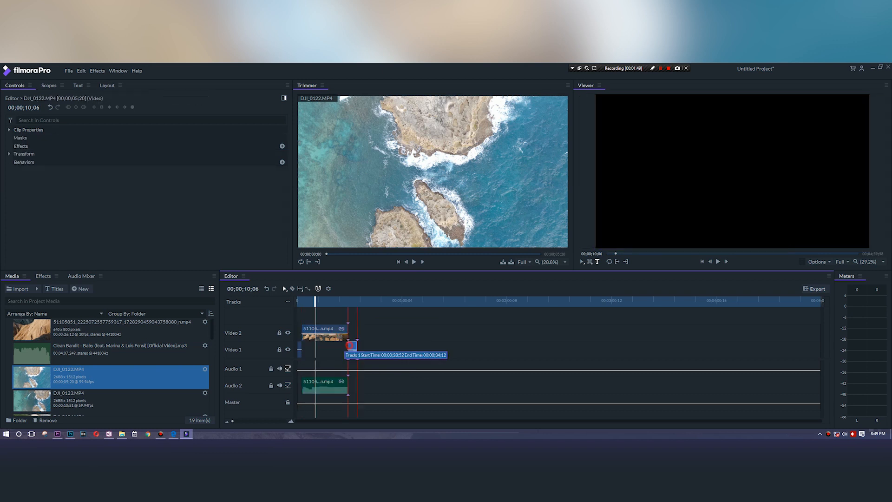
pyautogui.moveTo(354, 346); pyautogui.dragTo(315, 345)
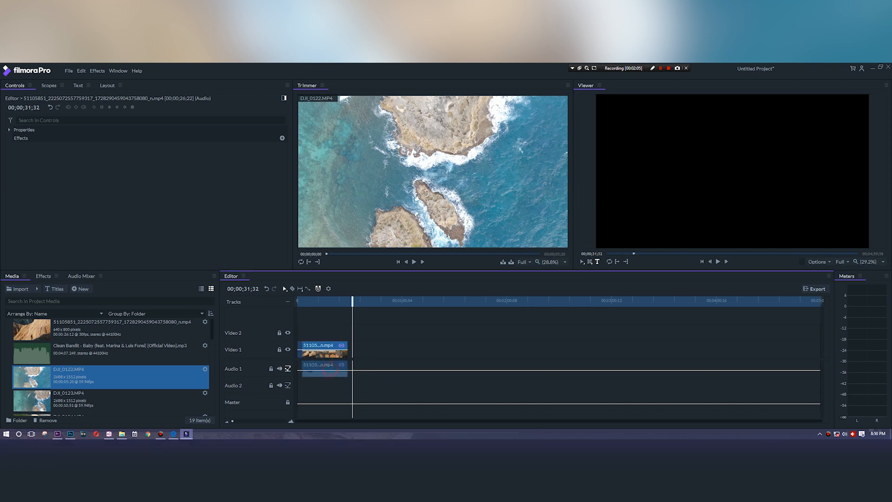
# Check the Audio Mixer levels and then the Effects library list.
pyautogui.click(82, 275)
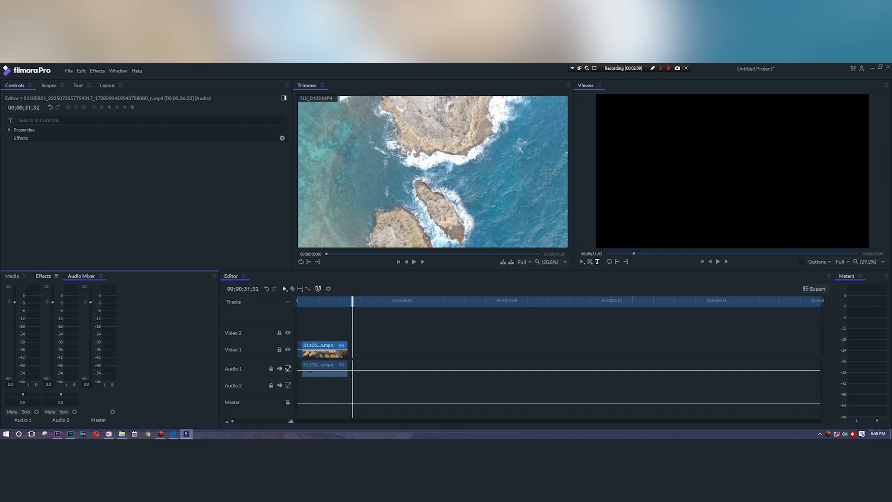
pyautogui.click(43, 276)
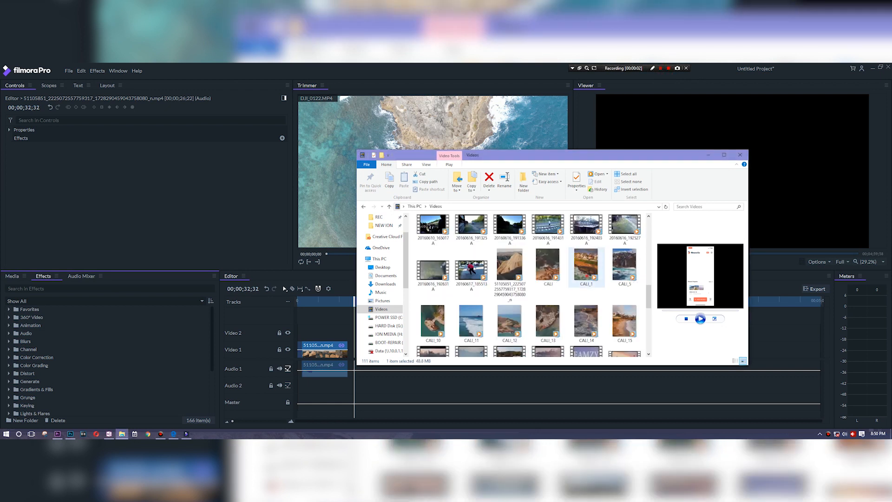
# Add CALI_1.mp4 after the desert clip and scale it to about 206% to fill the frame.
pyautogui.click(11, 275)
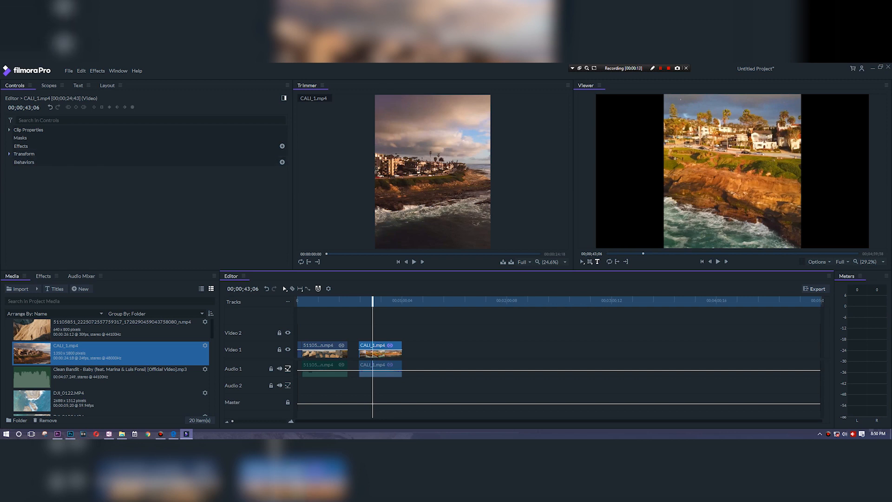
pyautogui.click(10, 155)
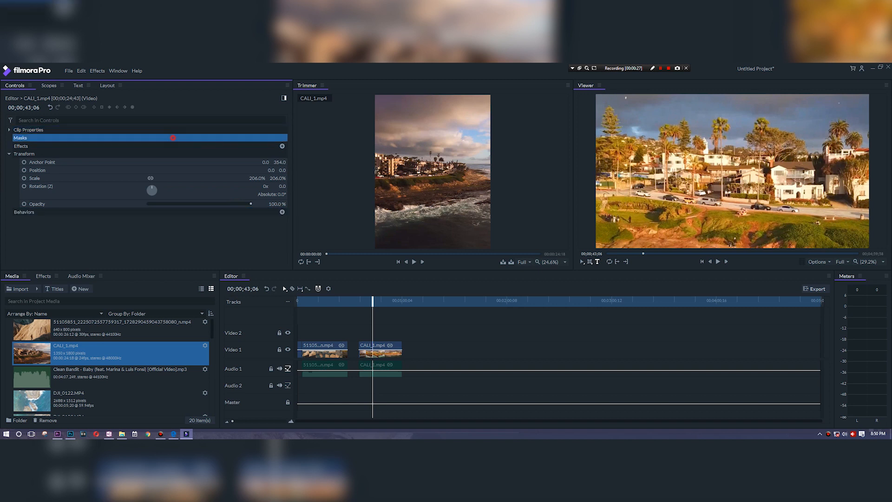
# Bring up the effect picker from the coastal clip's Effects row in Clip Properties.
pyautogui.click(11, 130)
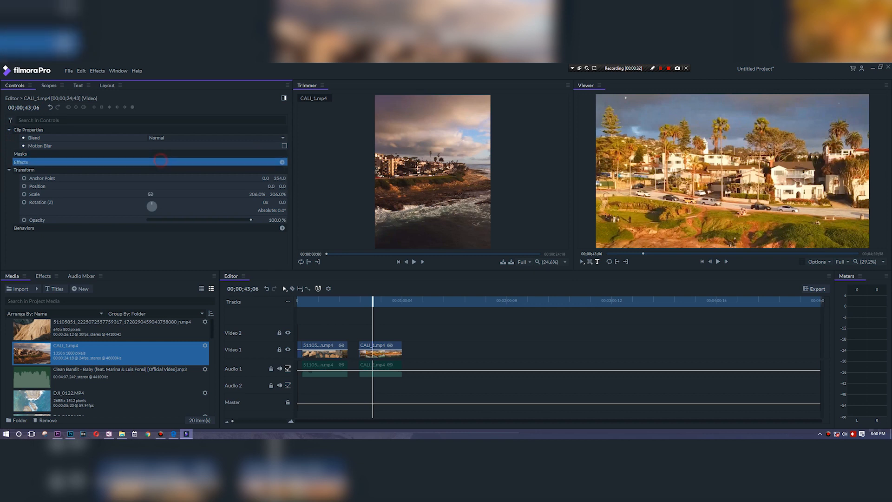
pyautogui.click(282, 162)
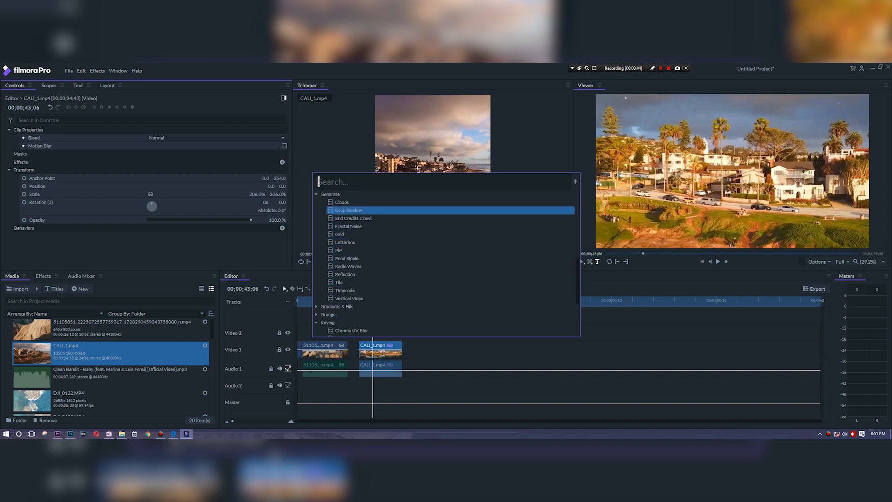
pyautogui.click(342, 202)
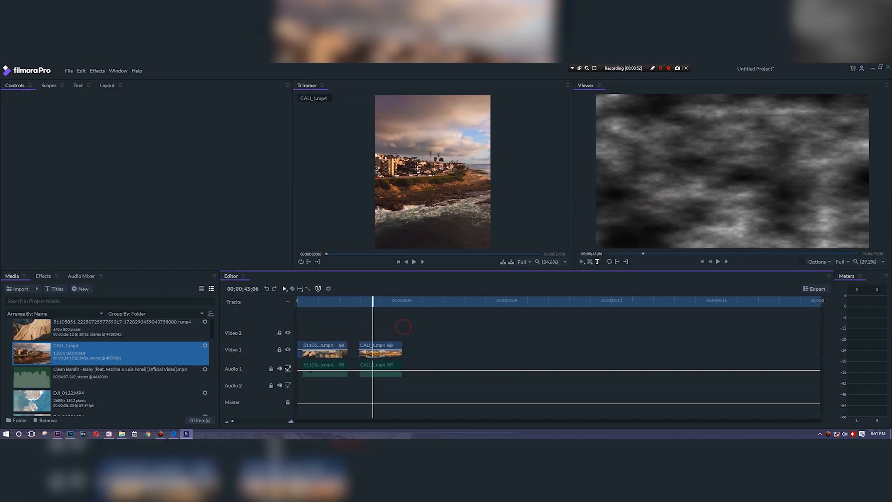
# Add a Curves adjustment to the CALI clip, shape the curve and disable the Clouds effect.
pyautogui.click(379, 350)
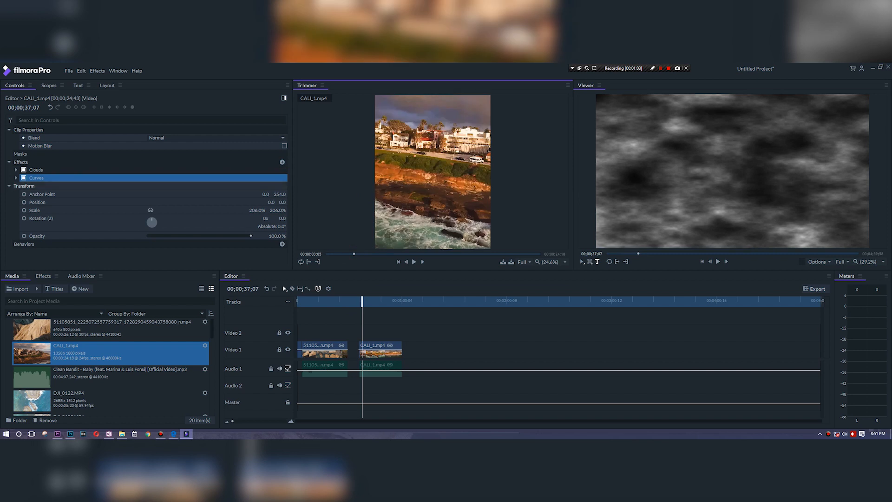
pyautogui.click(16, 178)
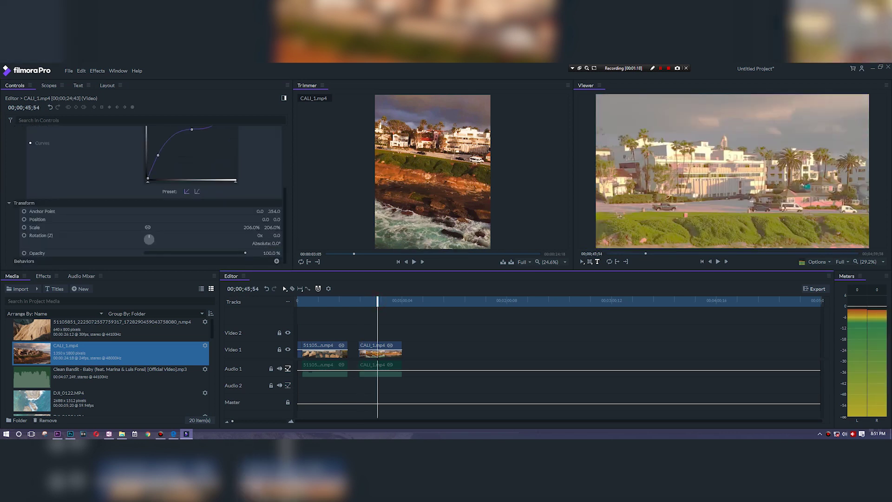
pyautogui.click(370, 307)
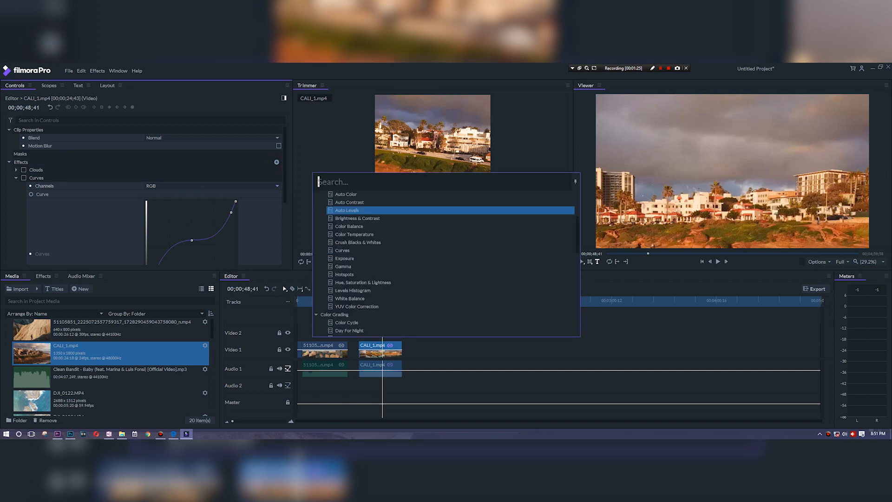
# Add Color Balance to the CALI clip and pull the shadows Red Balance to a negative value.
pyautogui.scroll(-3)
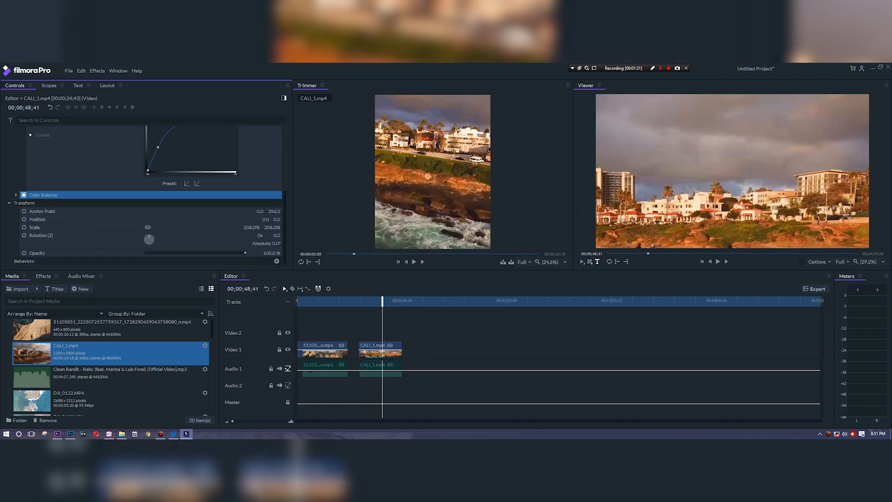
pyautogui.click(16, 195)
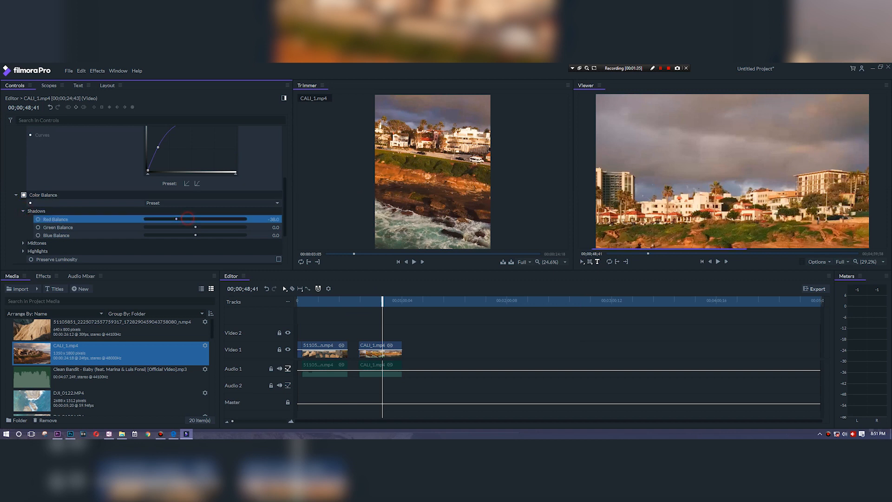
pyautogui.moveTo(186, 219); pyautogui.dragTo(163, 219)
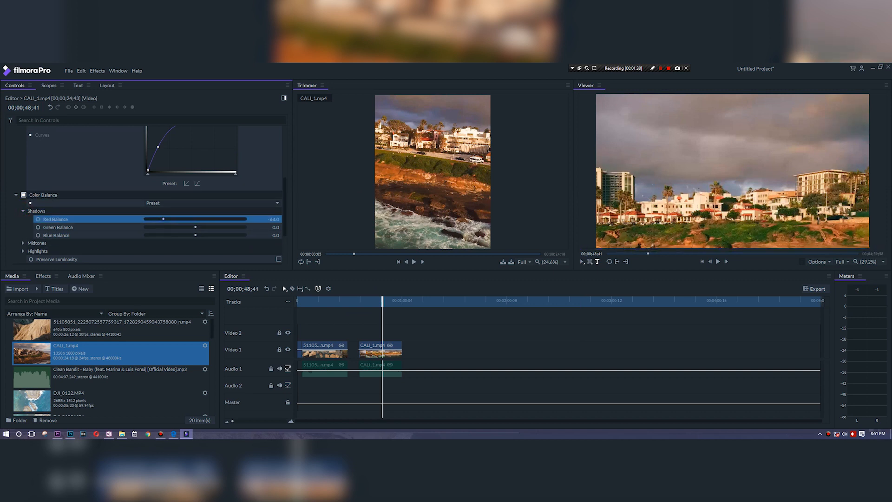
pyautogui.moveTo(195, 226); pyautogui.dragTo(176, 227)
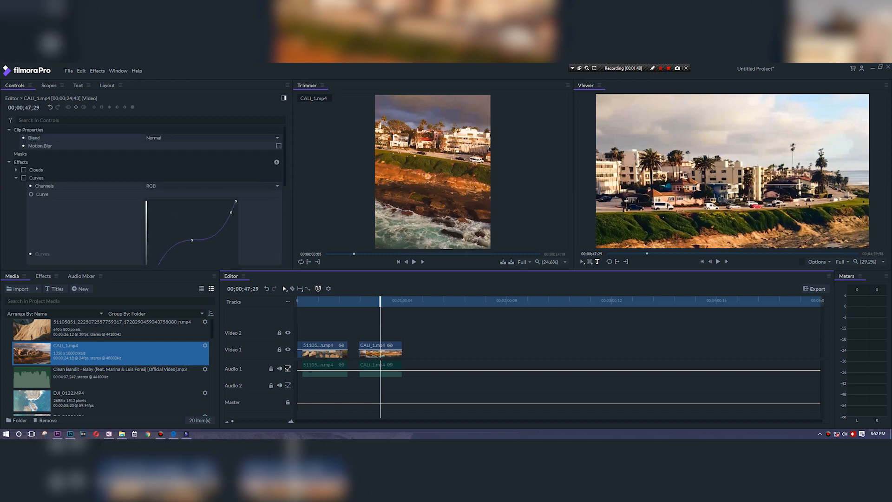
# Import Title 01–04 templates via Import Titles and overlay a TITLE HERE title on Video 3.
pyautogui.click(78, 85)
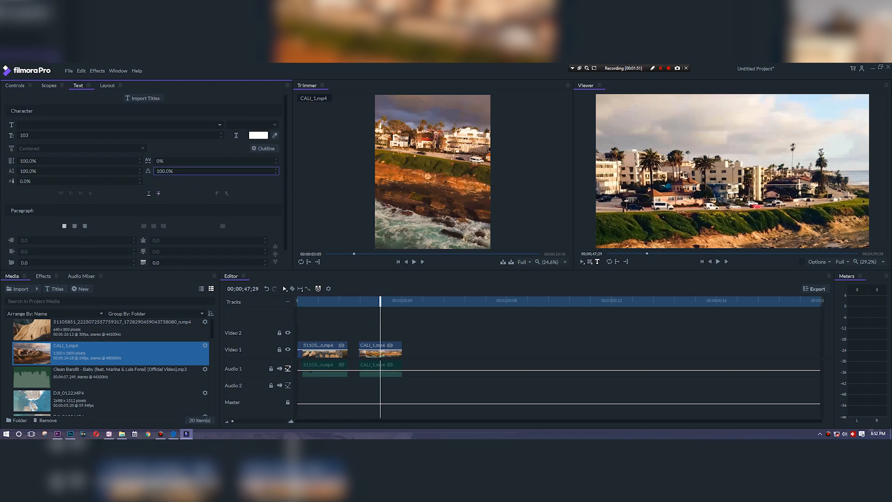
pyautogui.click(143, 99)
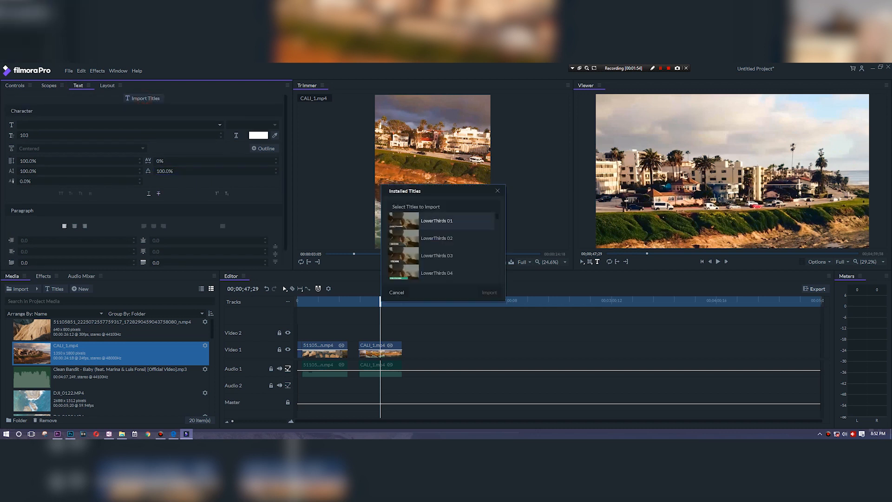
pyautogui.scroll(-3)
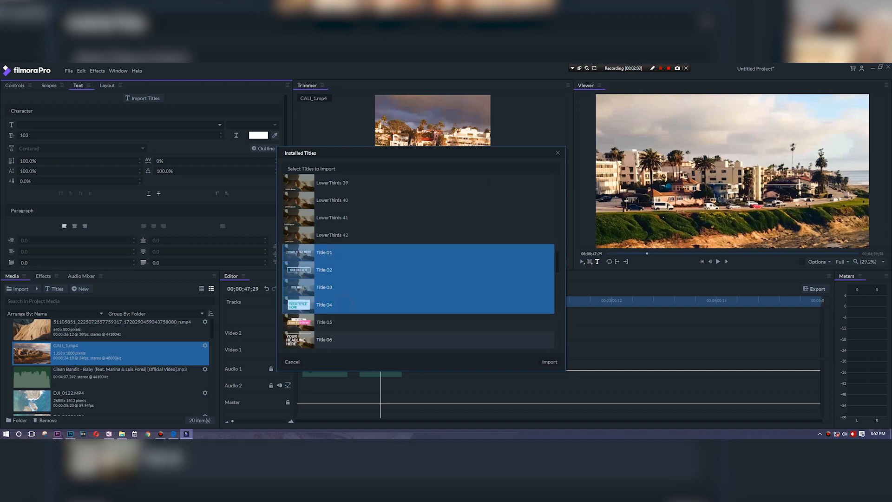
pyautogui.click(550, 361)
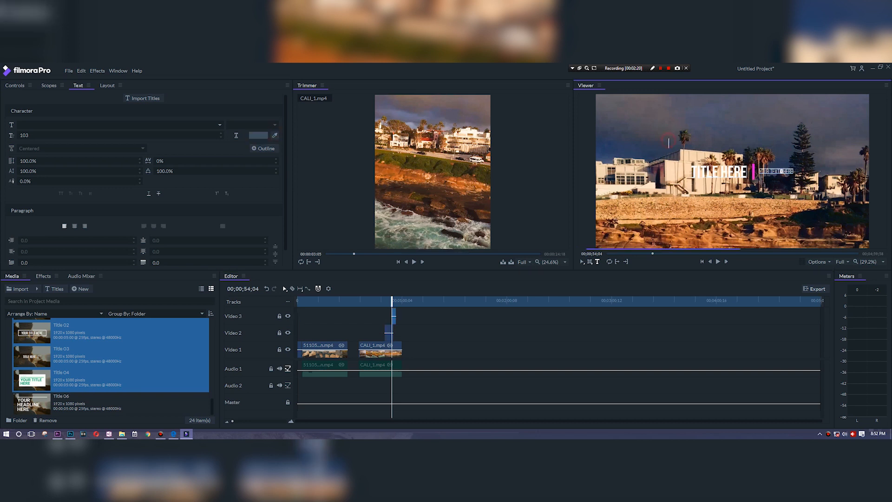
# Check the text colour picker and change the placeholder title text to SMART TECH.
pyautogui.click(258, 135)
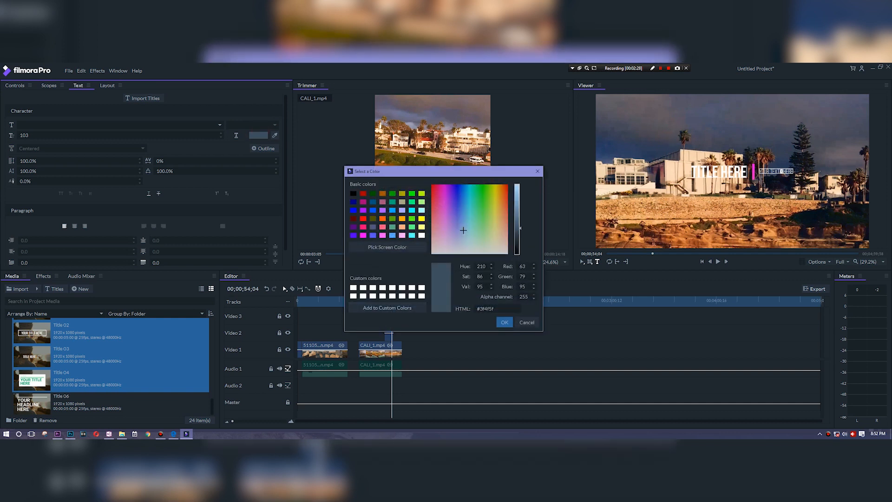
pyautogui.rightClick(485, 309)
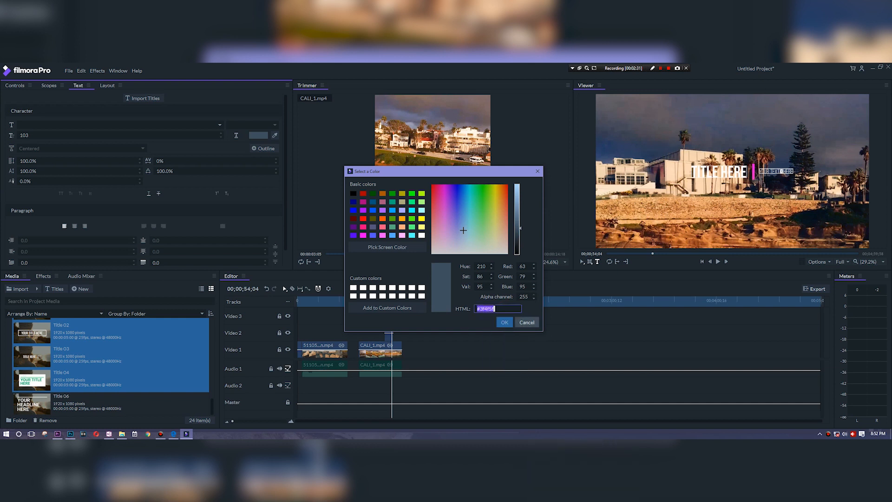
pyautogui.click(504, 322)
pyautogui.write('SMART TECH')
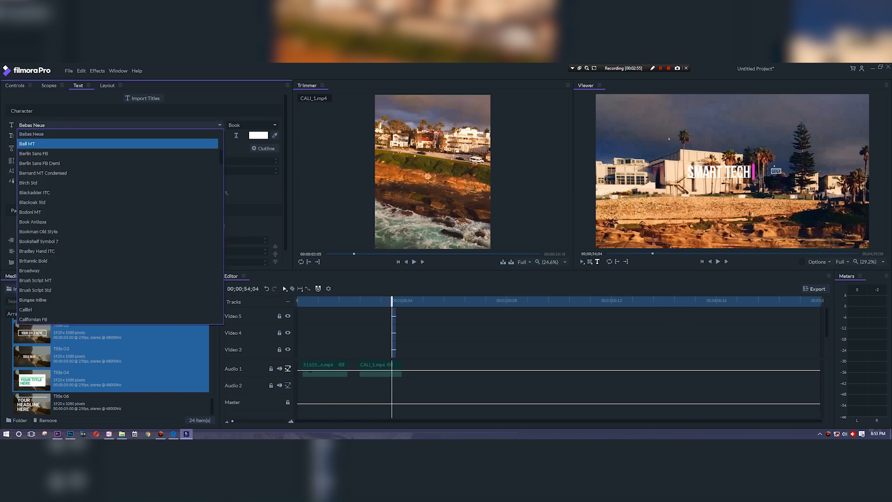
# Change the title font from Century to Microsoft Tai Le.
pyautogui.click(37, 124)
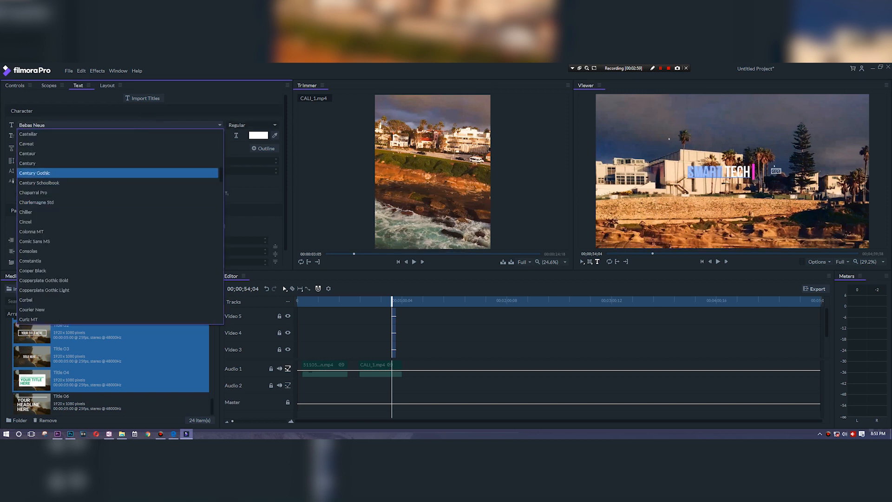
pyautogui.click(27, 162)
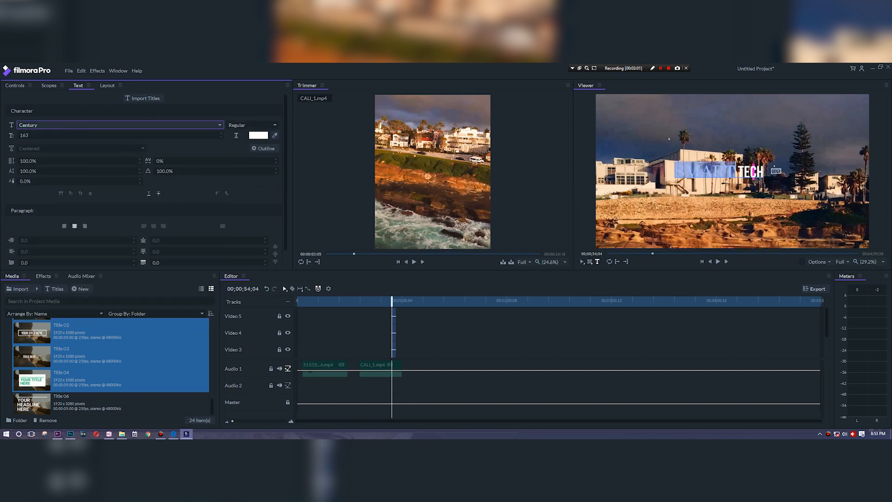
pyautogui.click(119, 125)
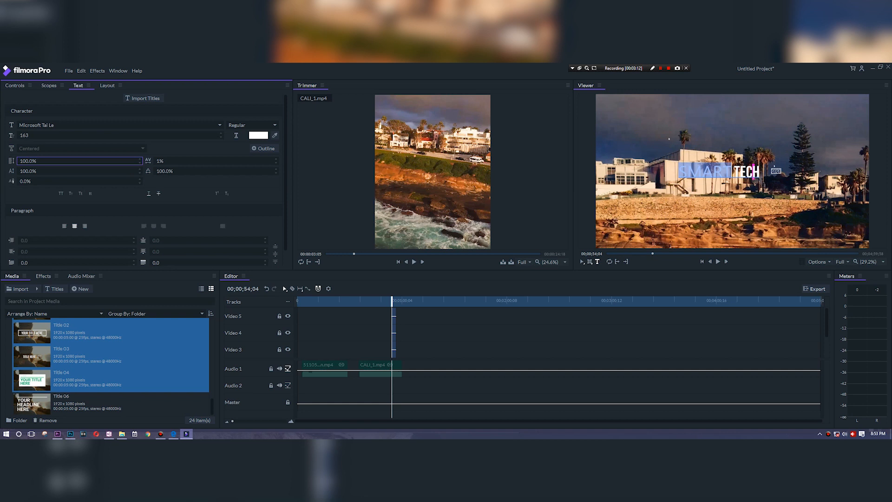
# Adjust the title's Width/Height and Y in Layout, then jump earlier on the timeline with the effects library shown.
pyautogui.click(107, 85)
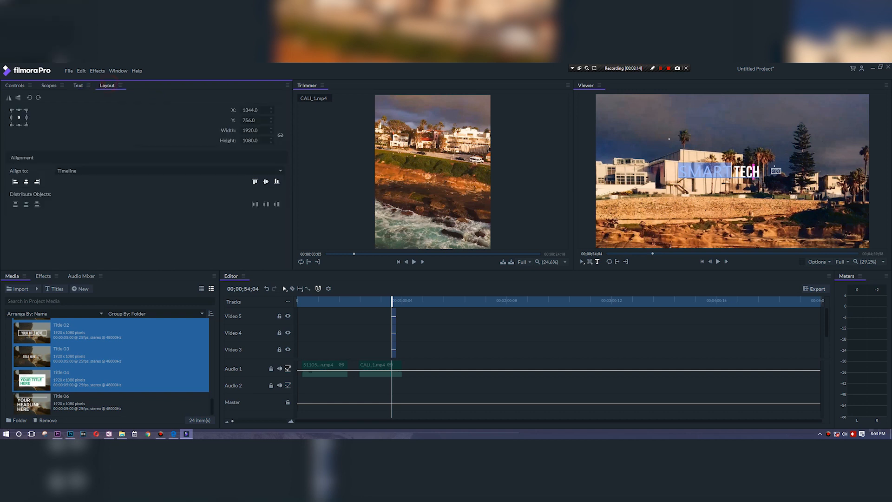
pyautogui.click(14, 181)
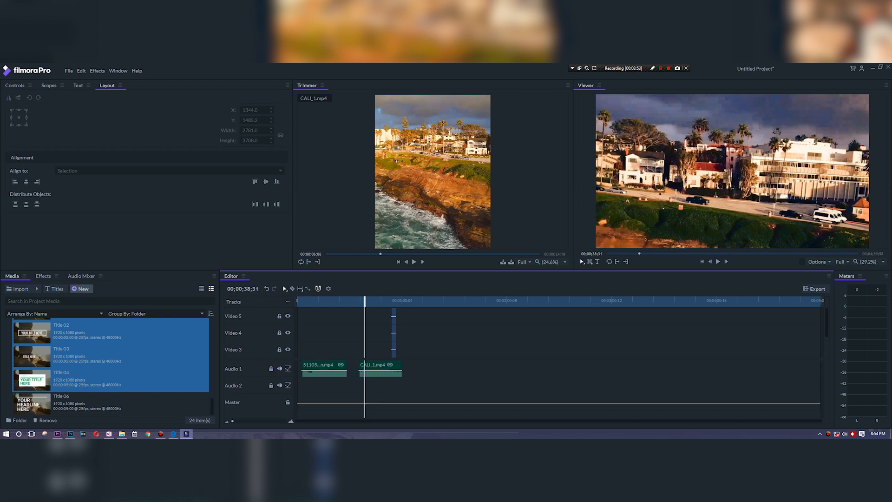
pyautogui.click(43, 275)
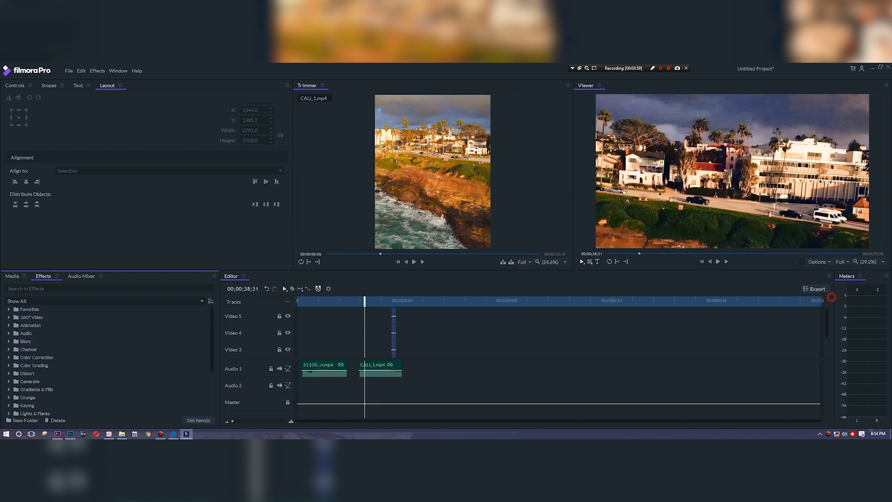
pyautogui.click(817, 262)
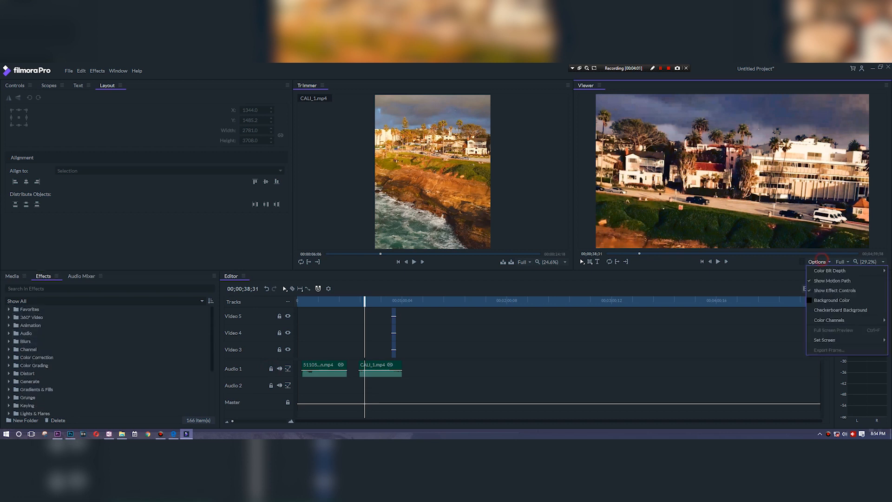
pyautogui.click(831, 271)
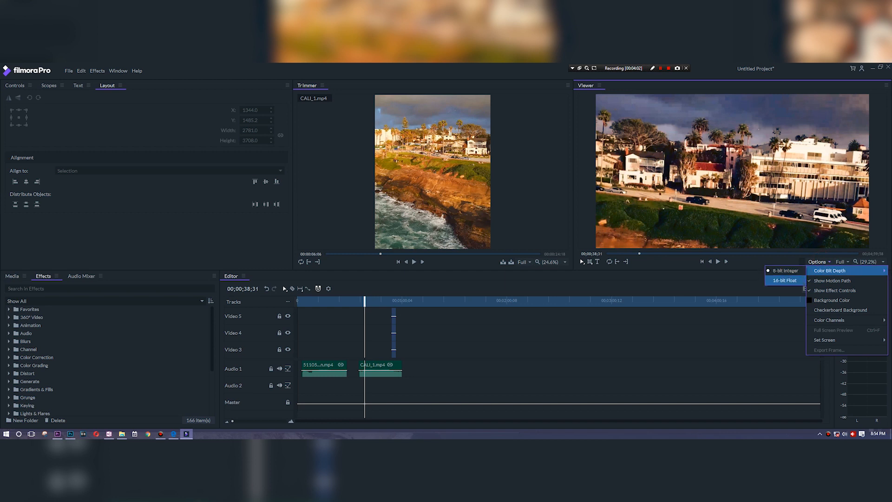
pyautogui.moveTo(840, 310)
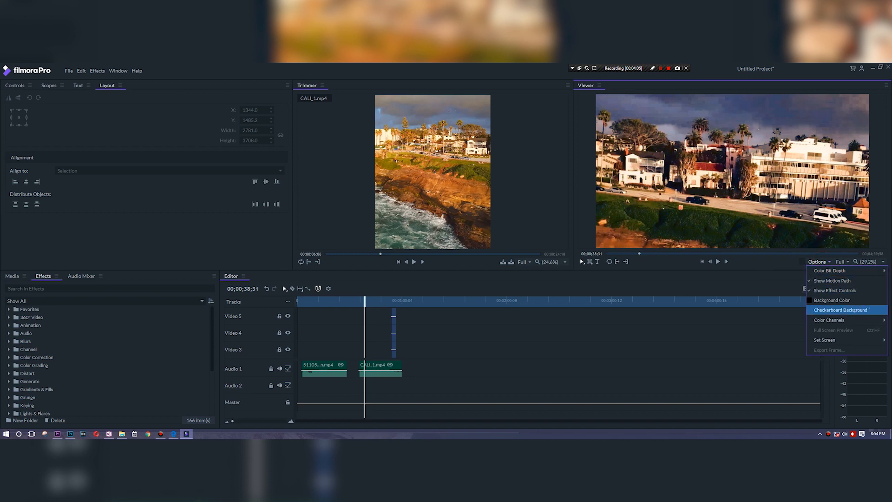
pyautogui.moveTo(829, 319)
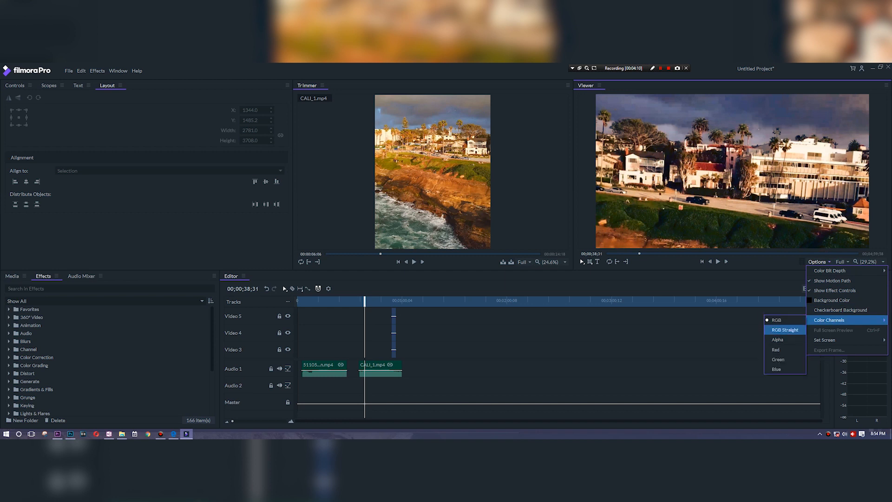
pyautogui.moveTo(777, 320)
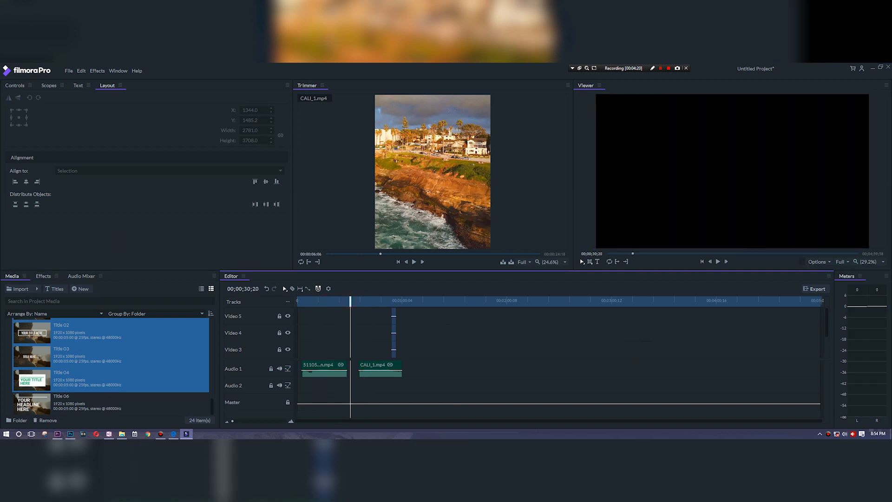
pyautogui.click(43, 276)
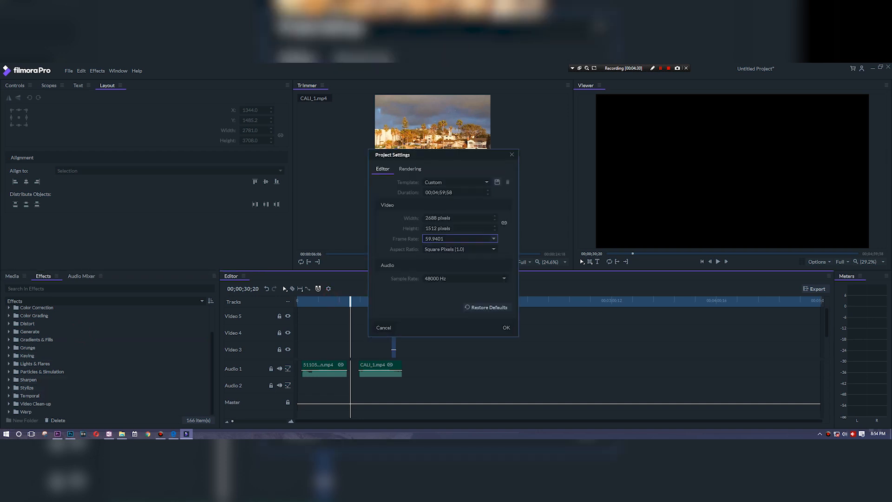
pyautogui.click(507, 327)
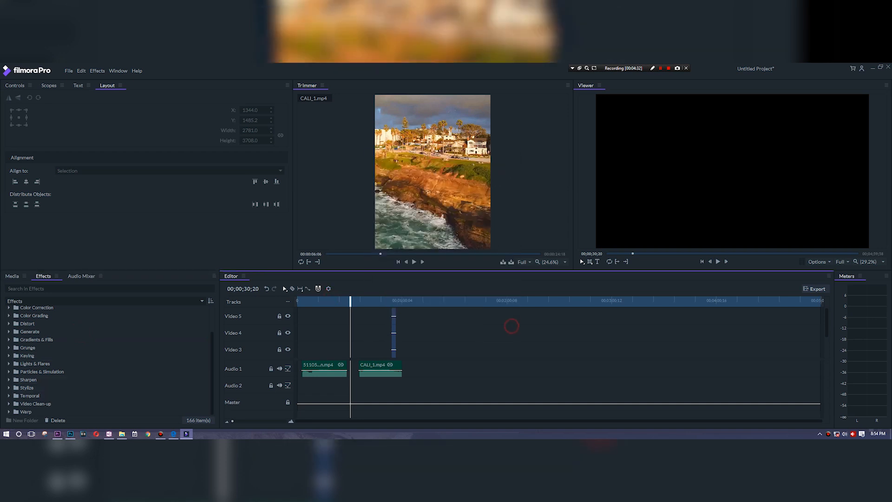